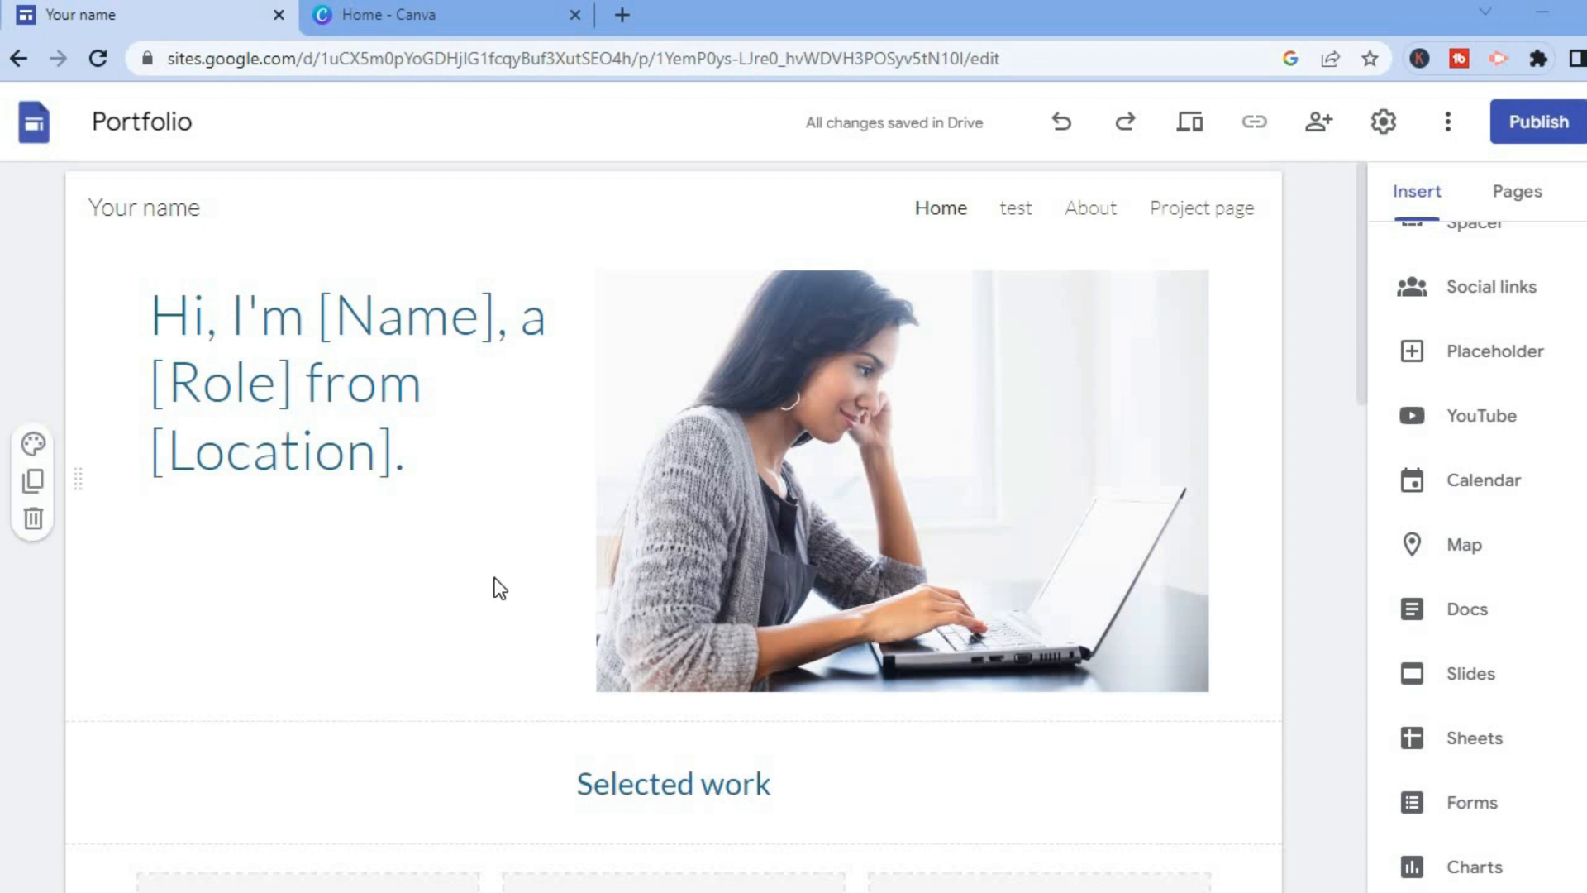
mouse_move(1127, 180)
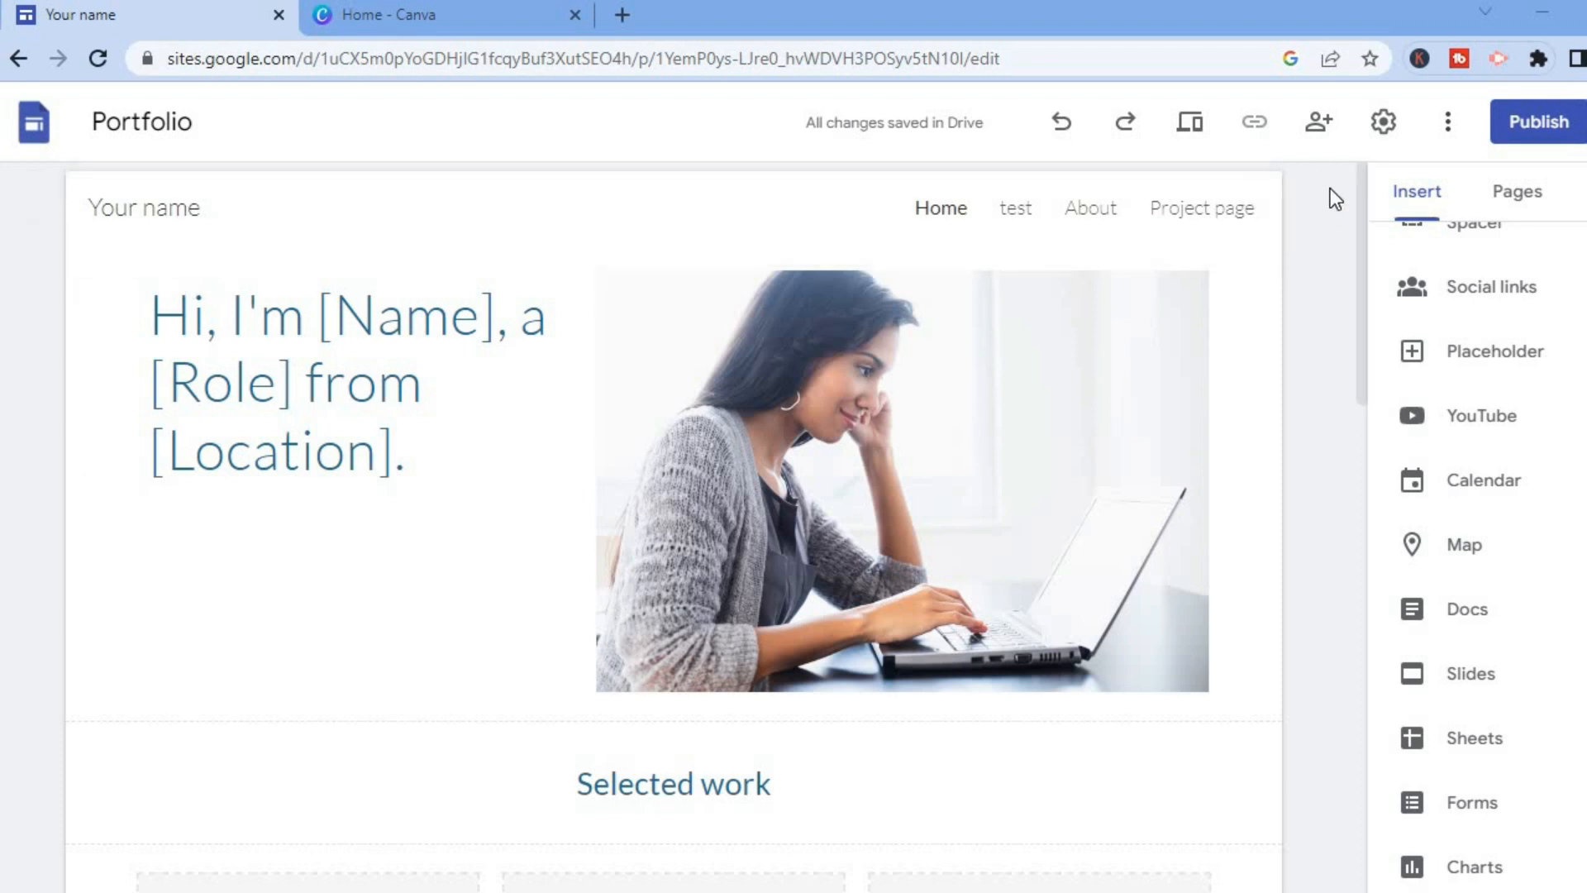
mouse_move(1383, 121)
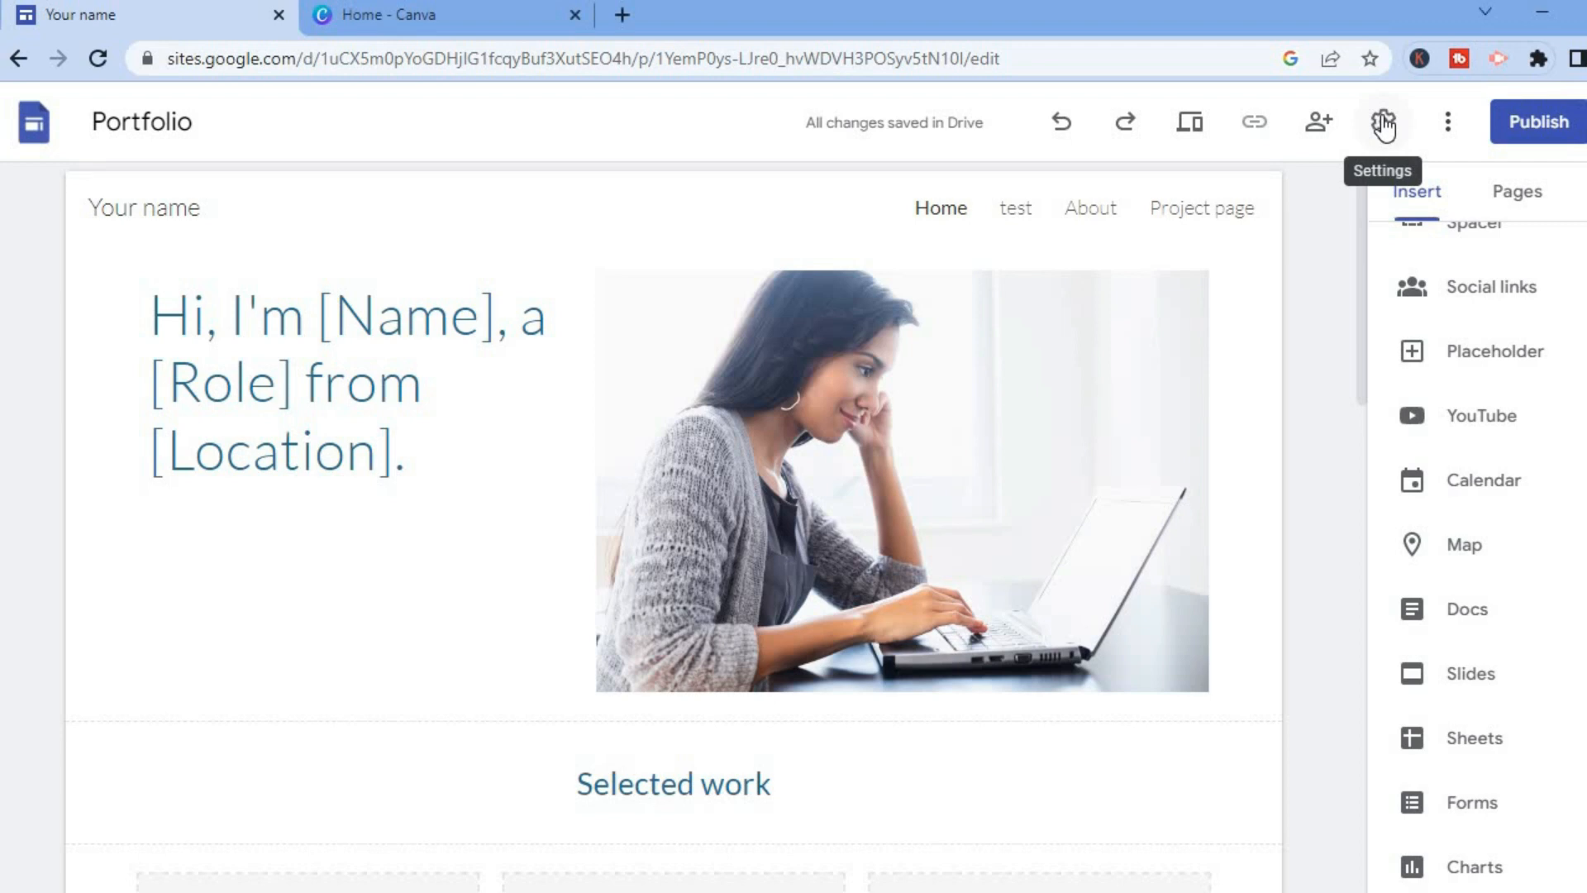
Step: Show the Brand images settings, opening and cancelling the logo file picker
click(1384, 122)
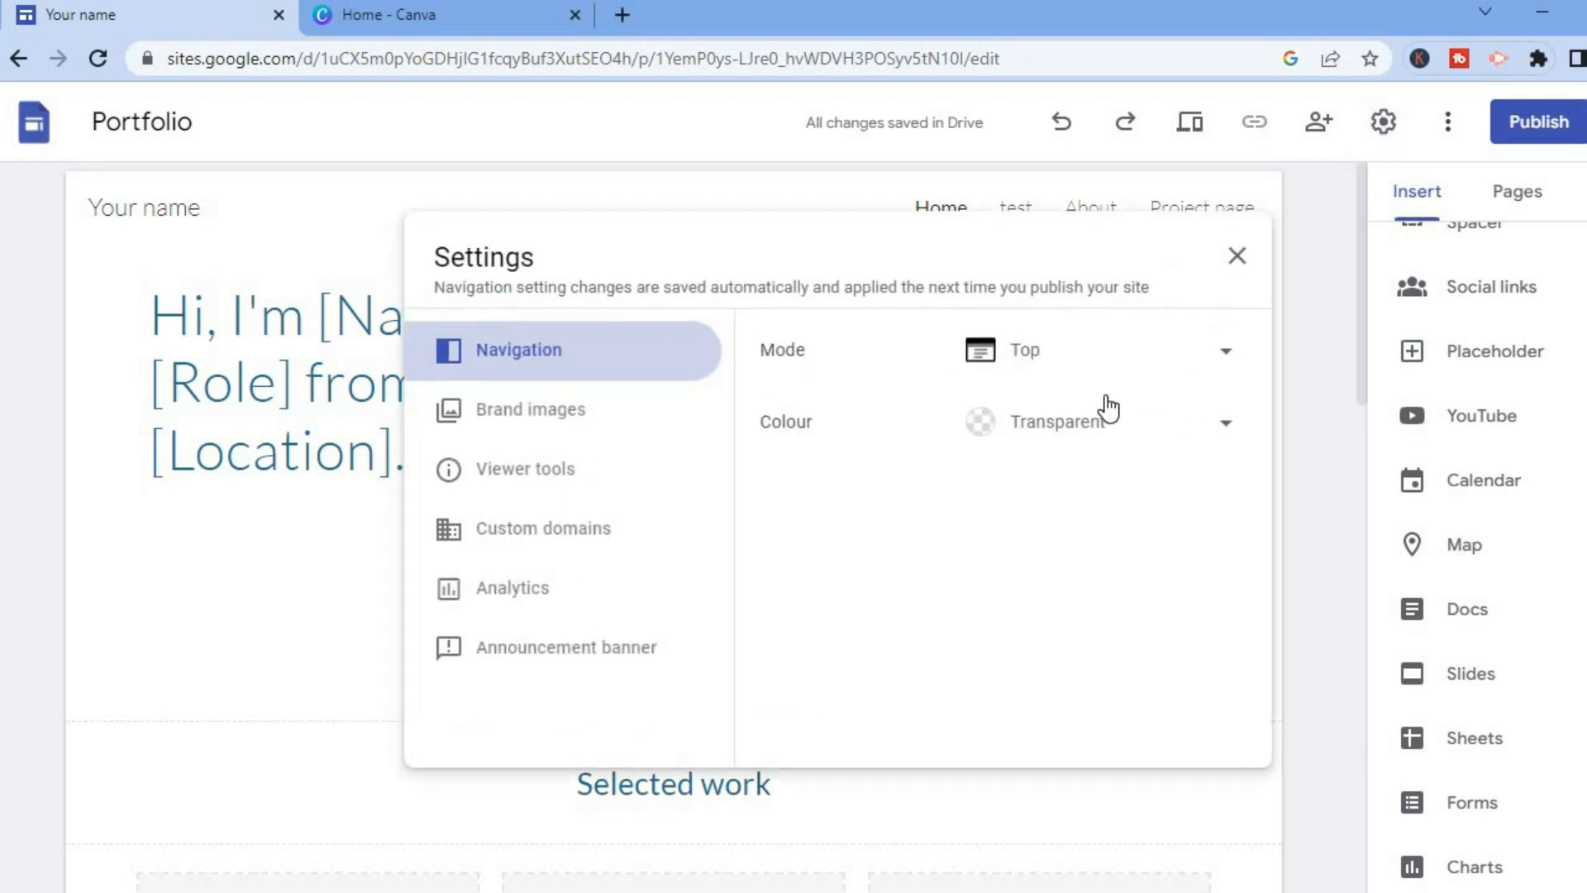
mouse_move(555, 425)
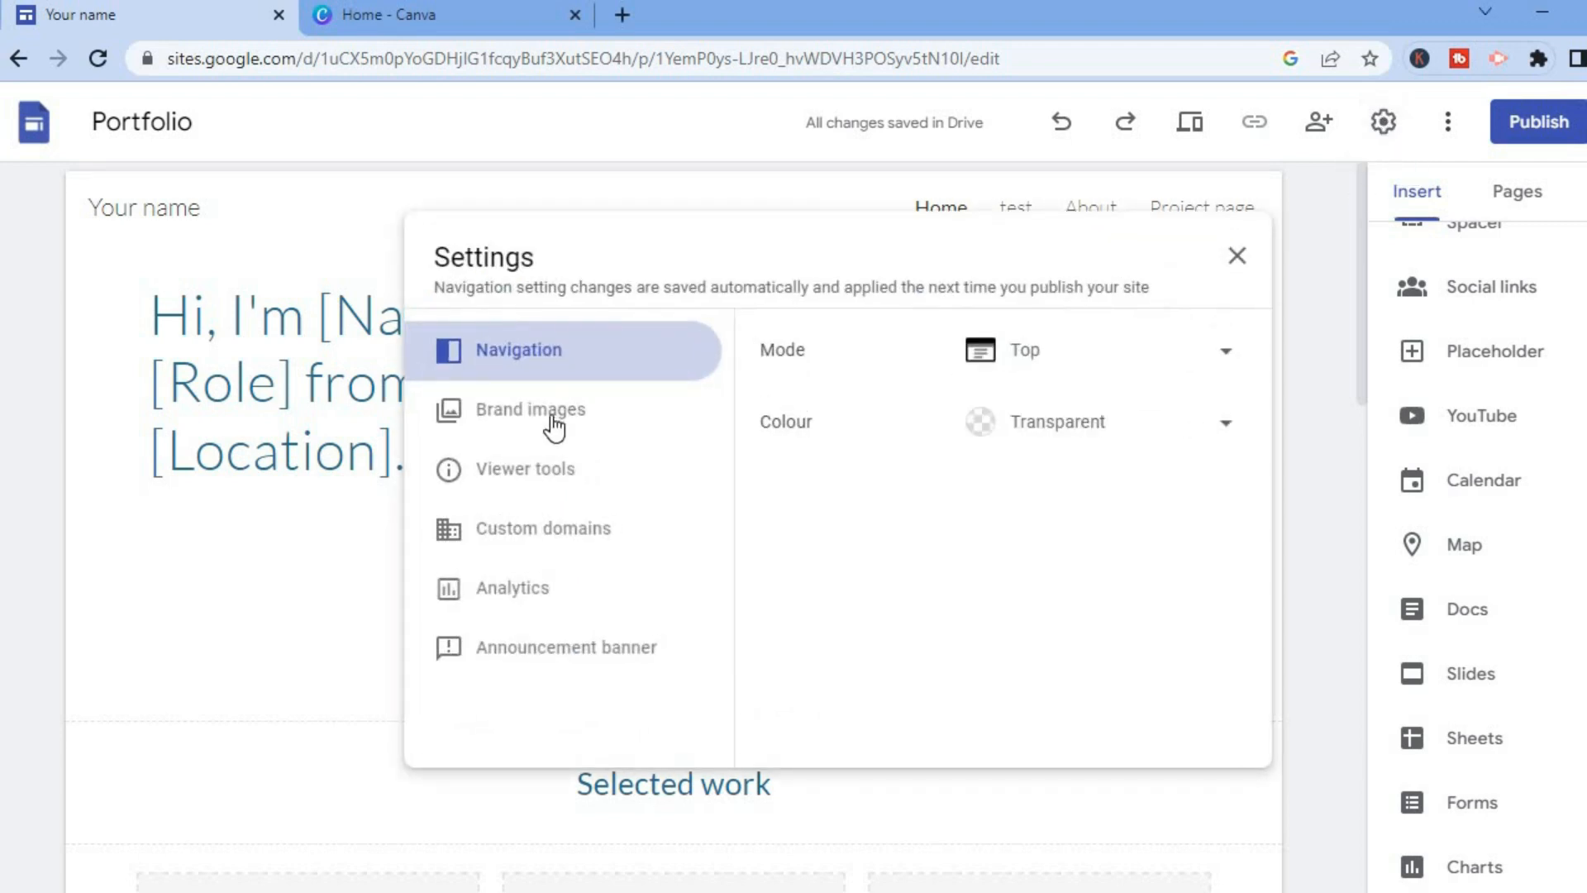
click(531, 410)
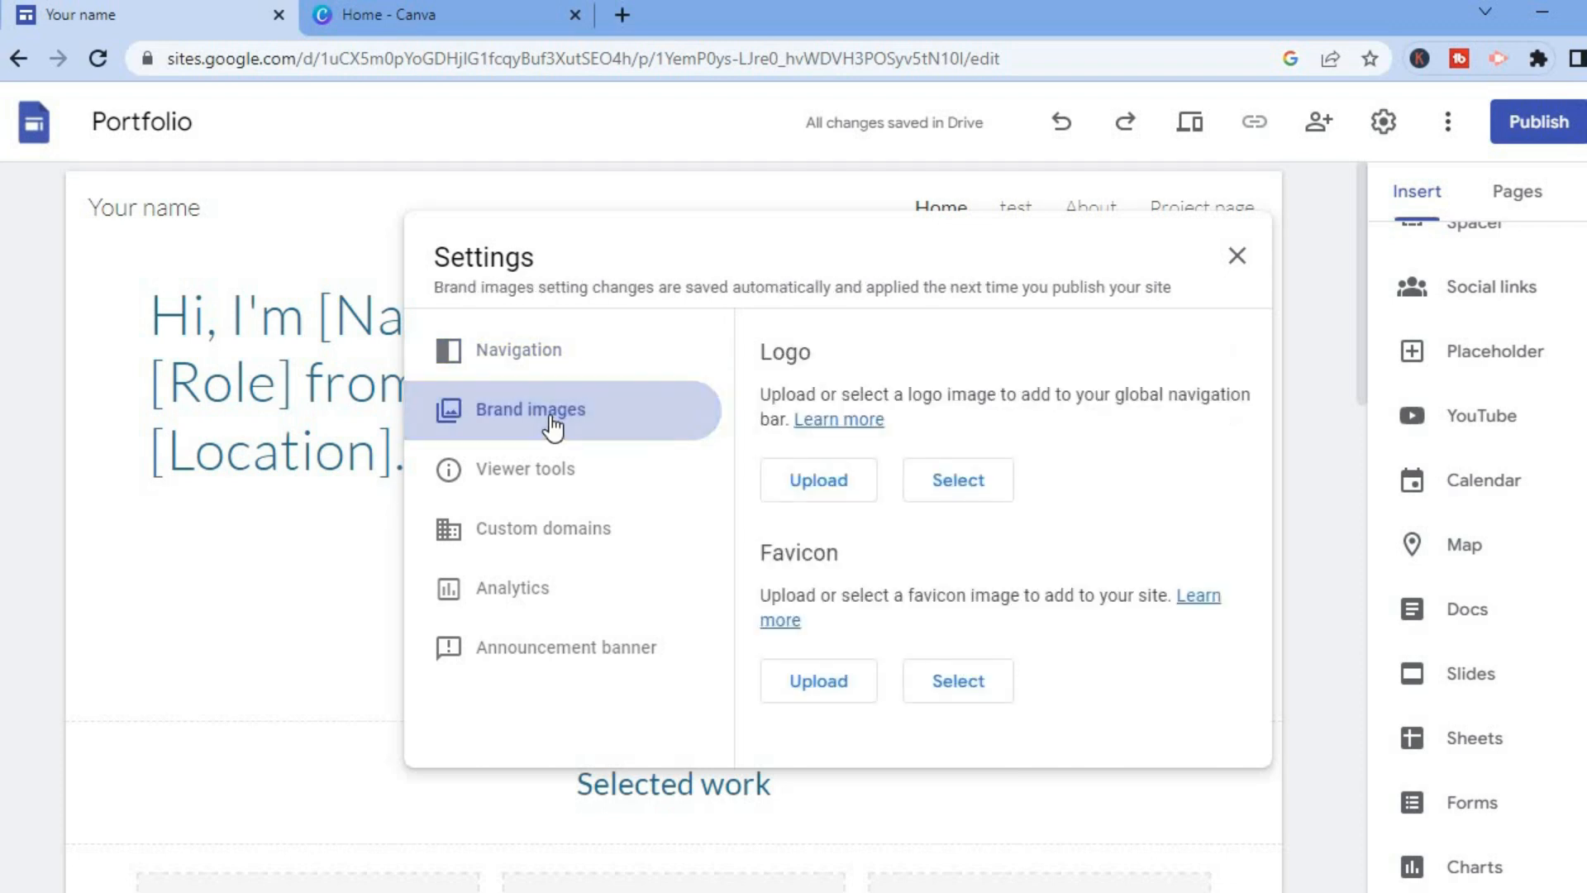
mouse_move(926, 405)
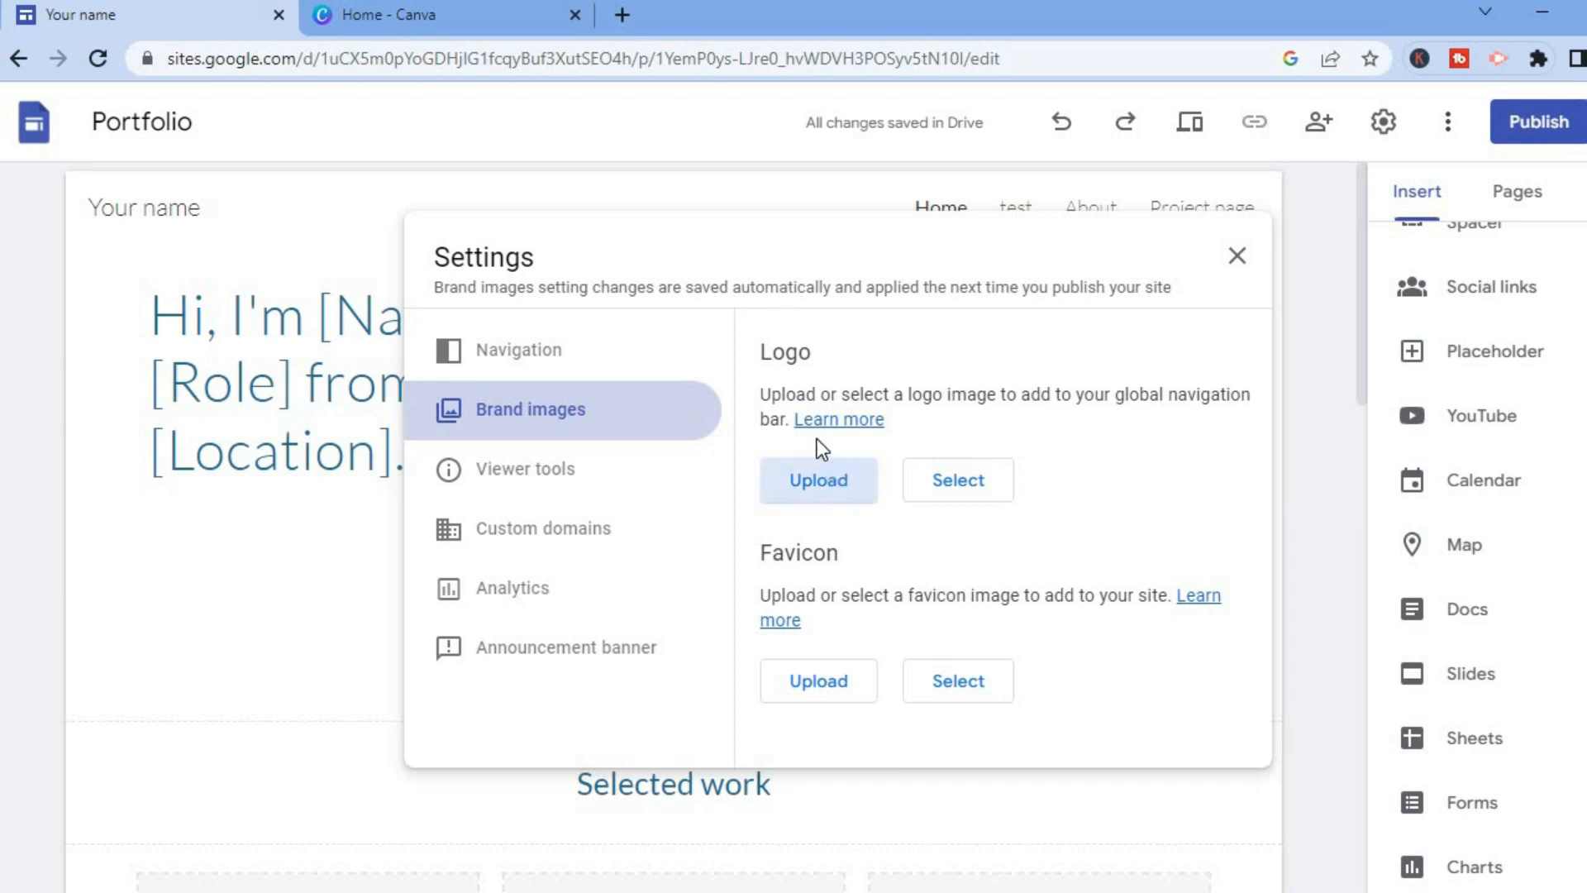
mouse_move(443, 24)
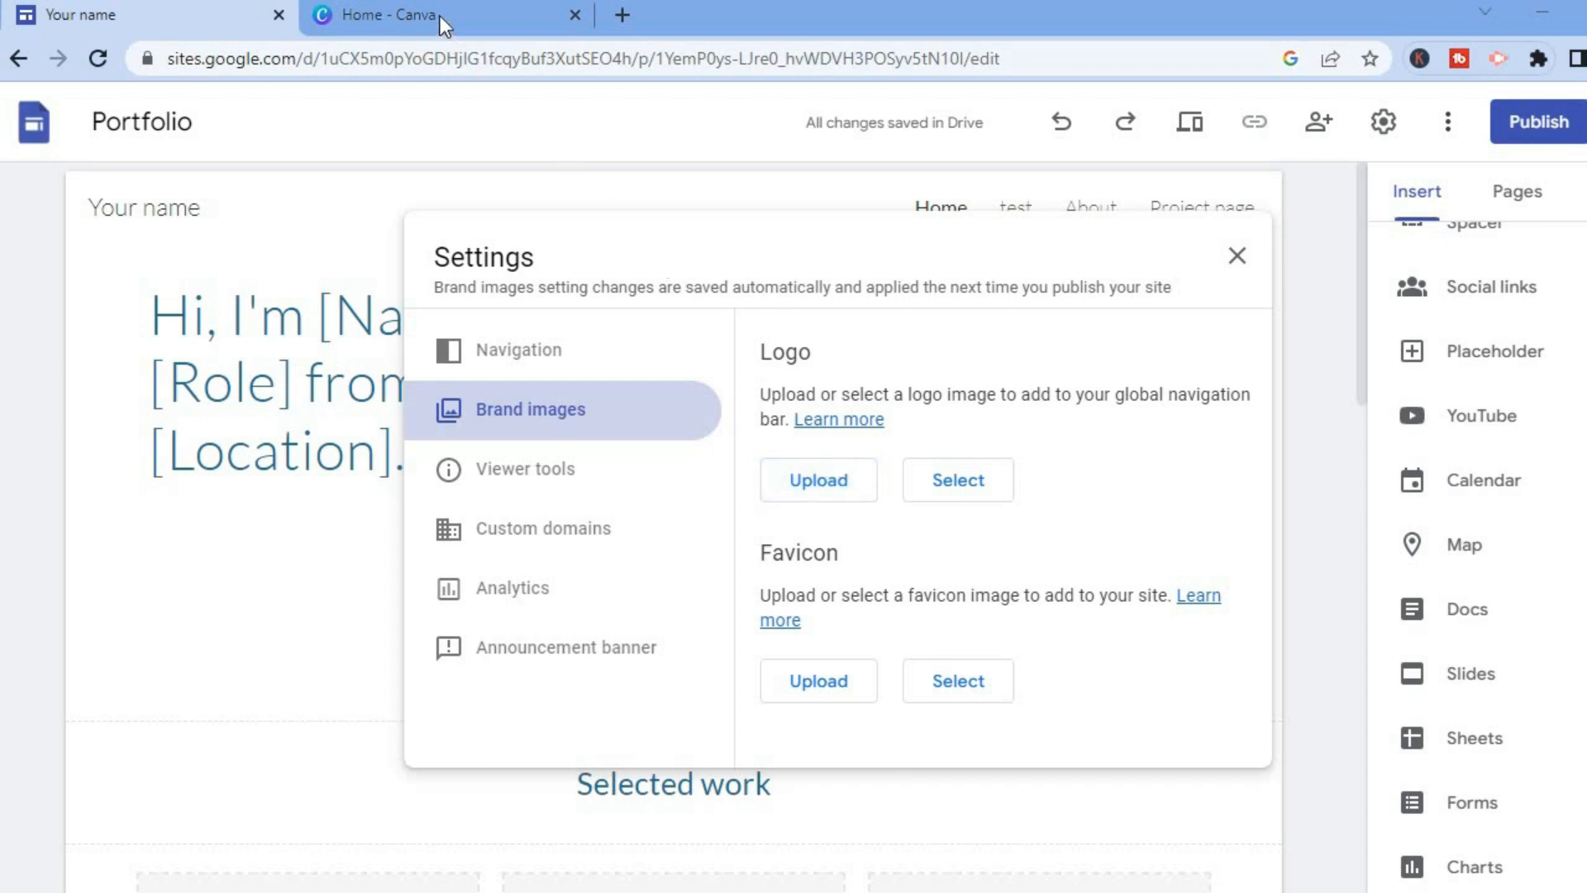
click(816, 479)
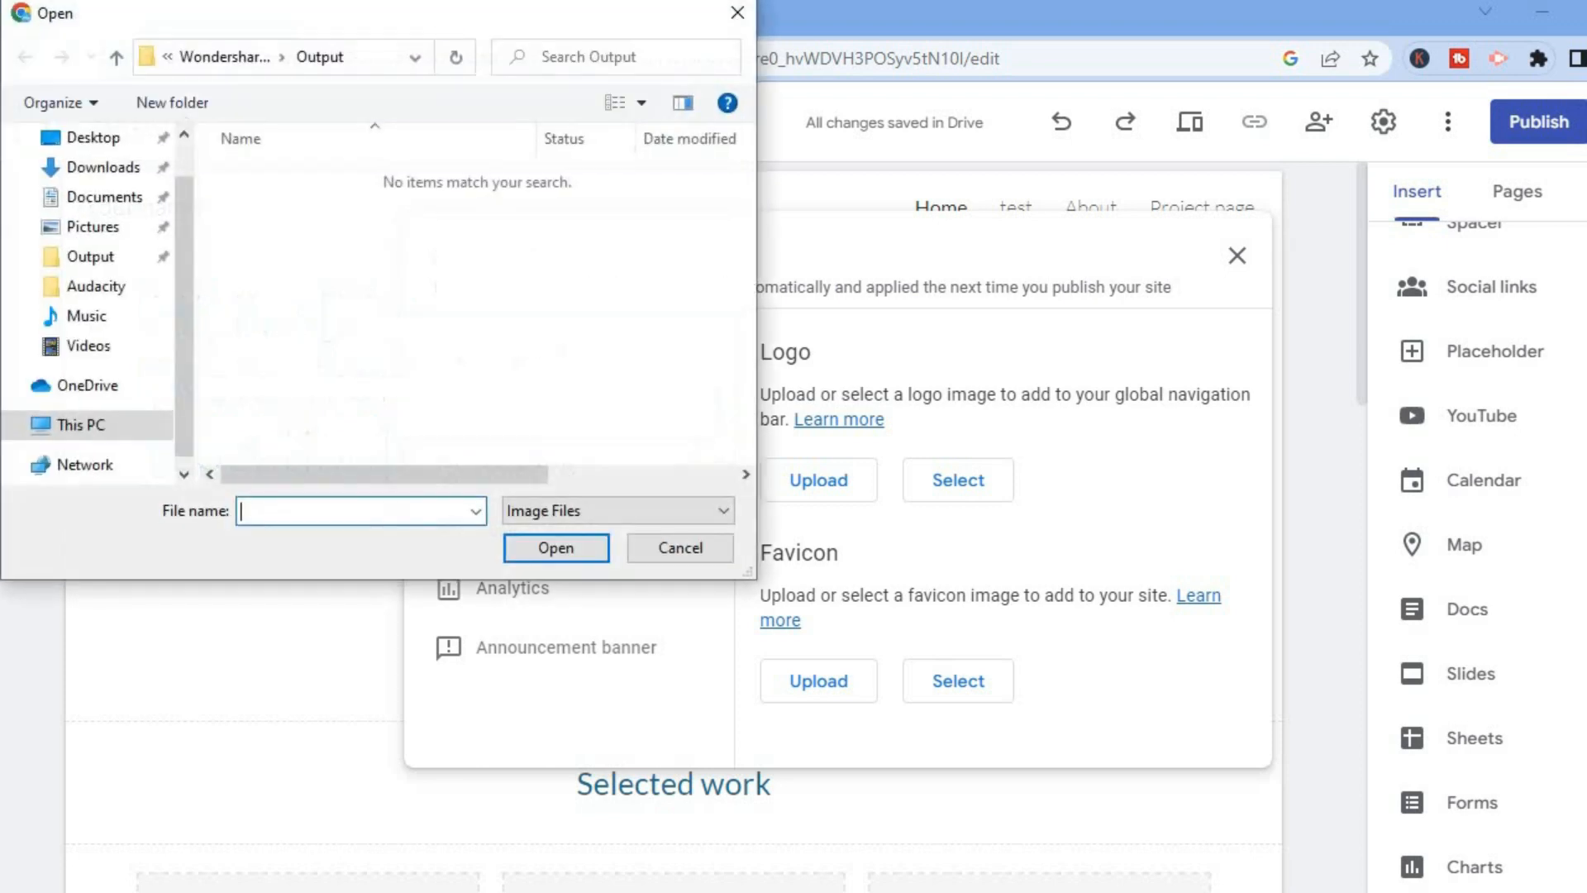
click(680, 548)
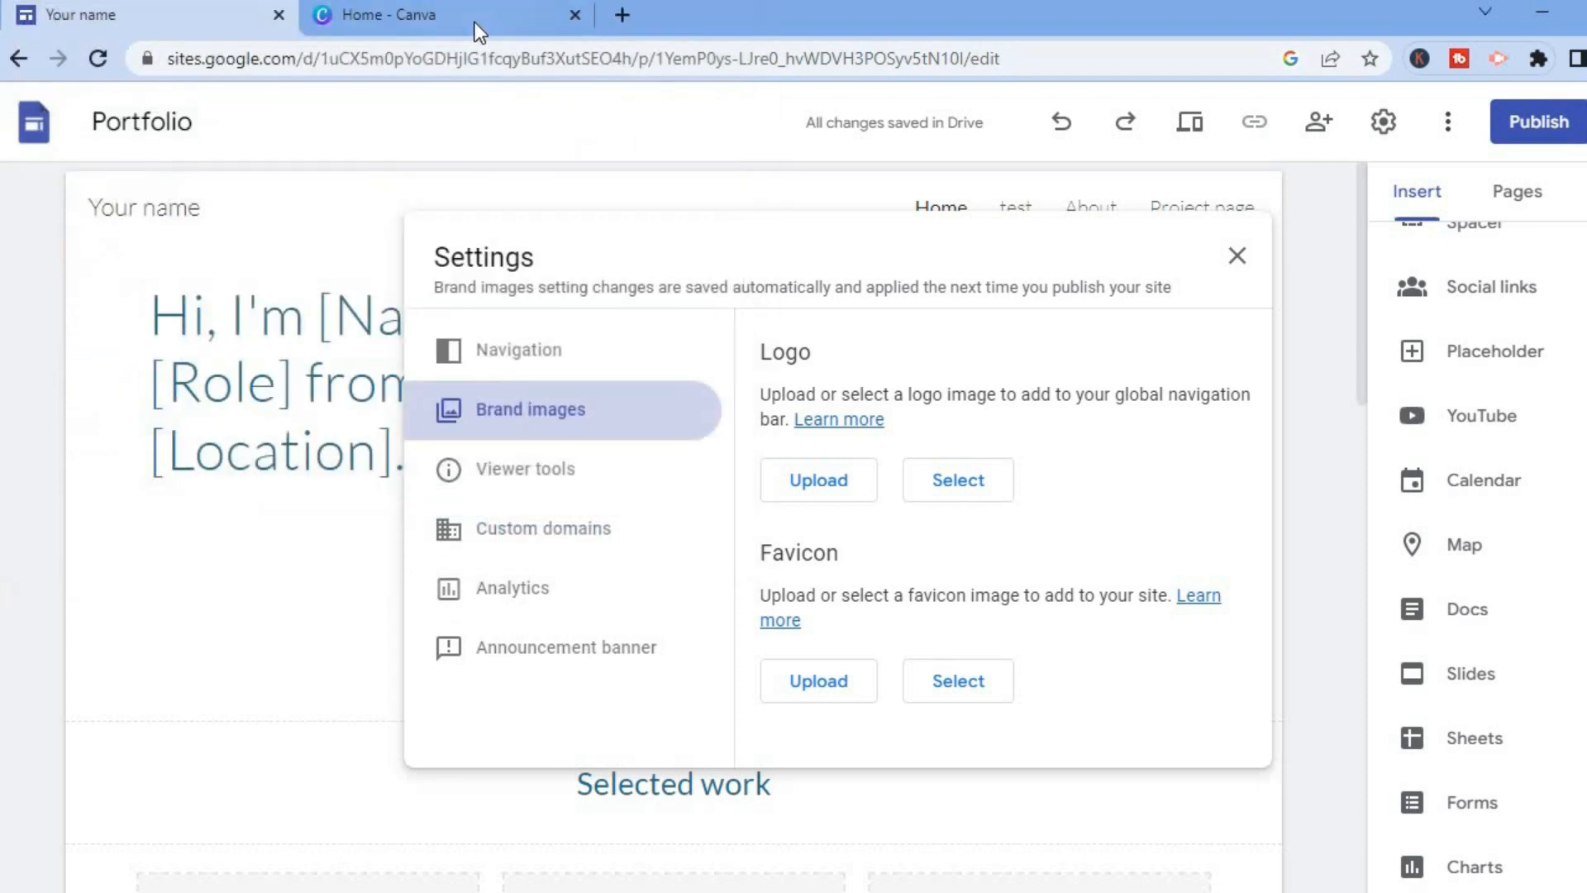
Step: Search Canva templates for 'logo' and choose the 'clothing logo' suggestion
click(446, 14)
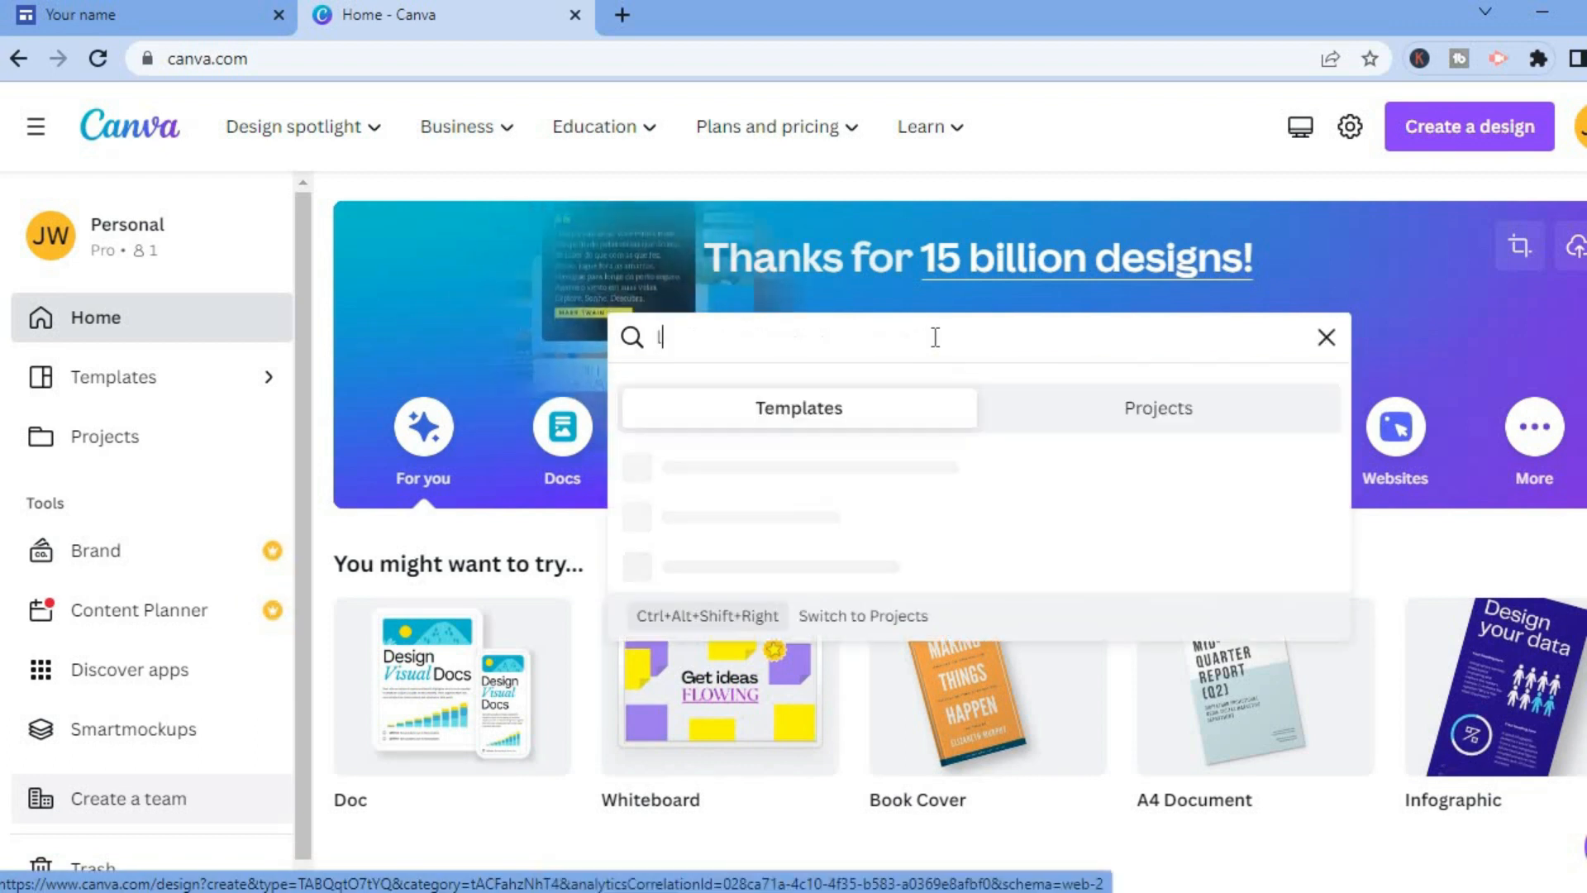
text(logo)
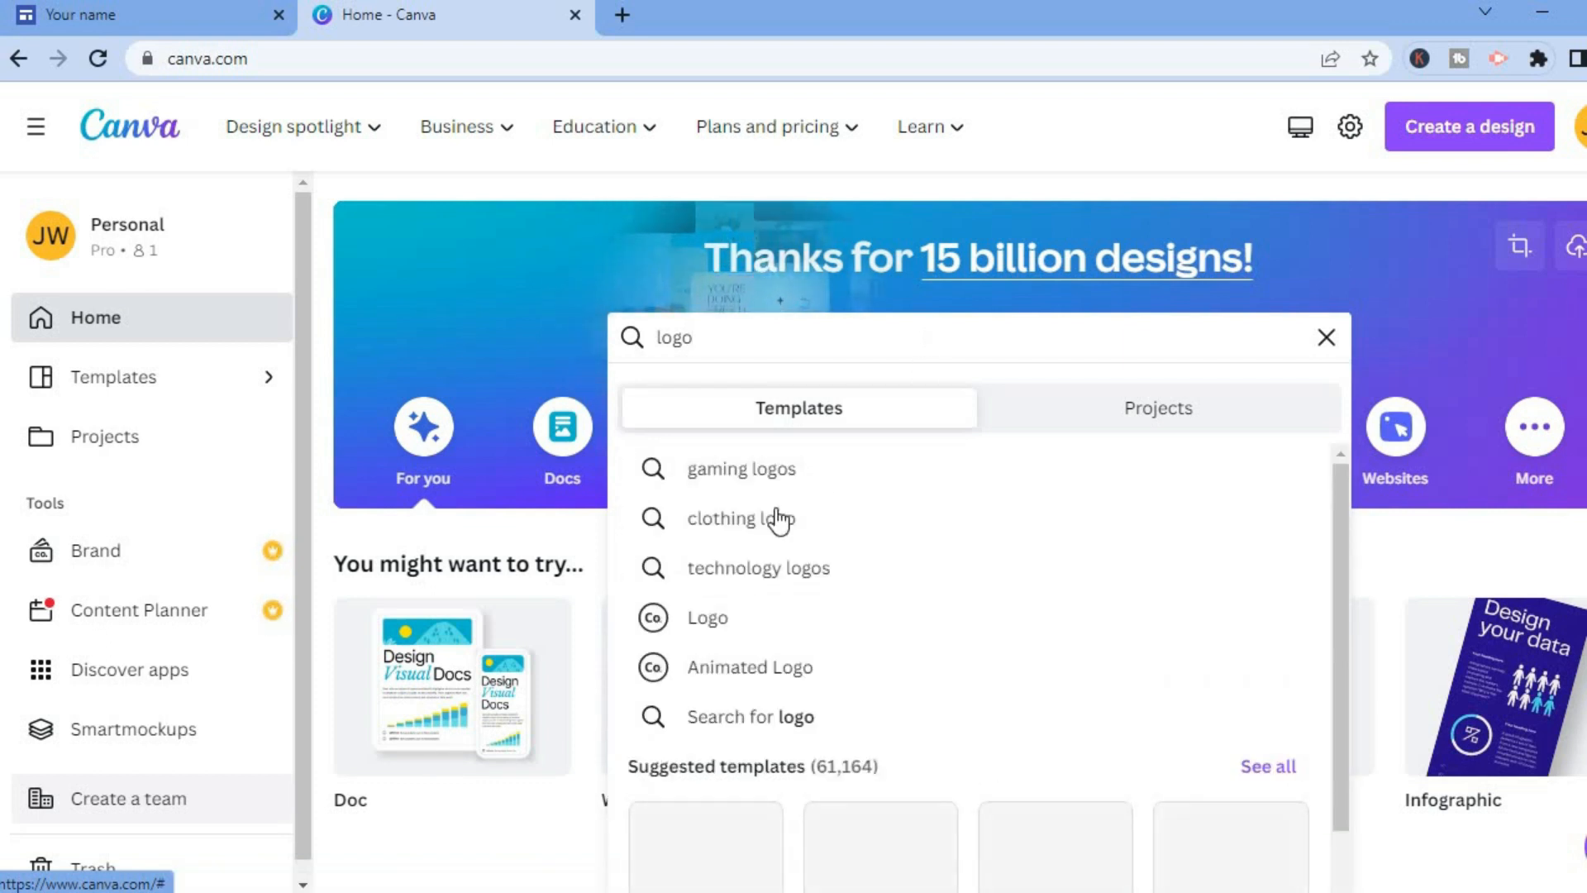
mouse_move(757, 527)
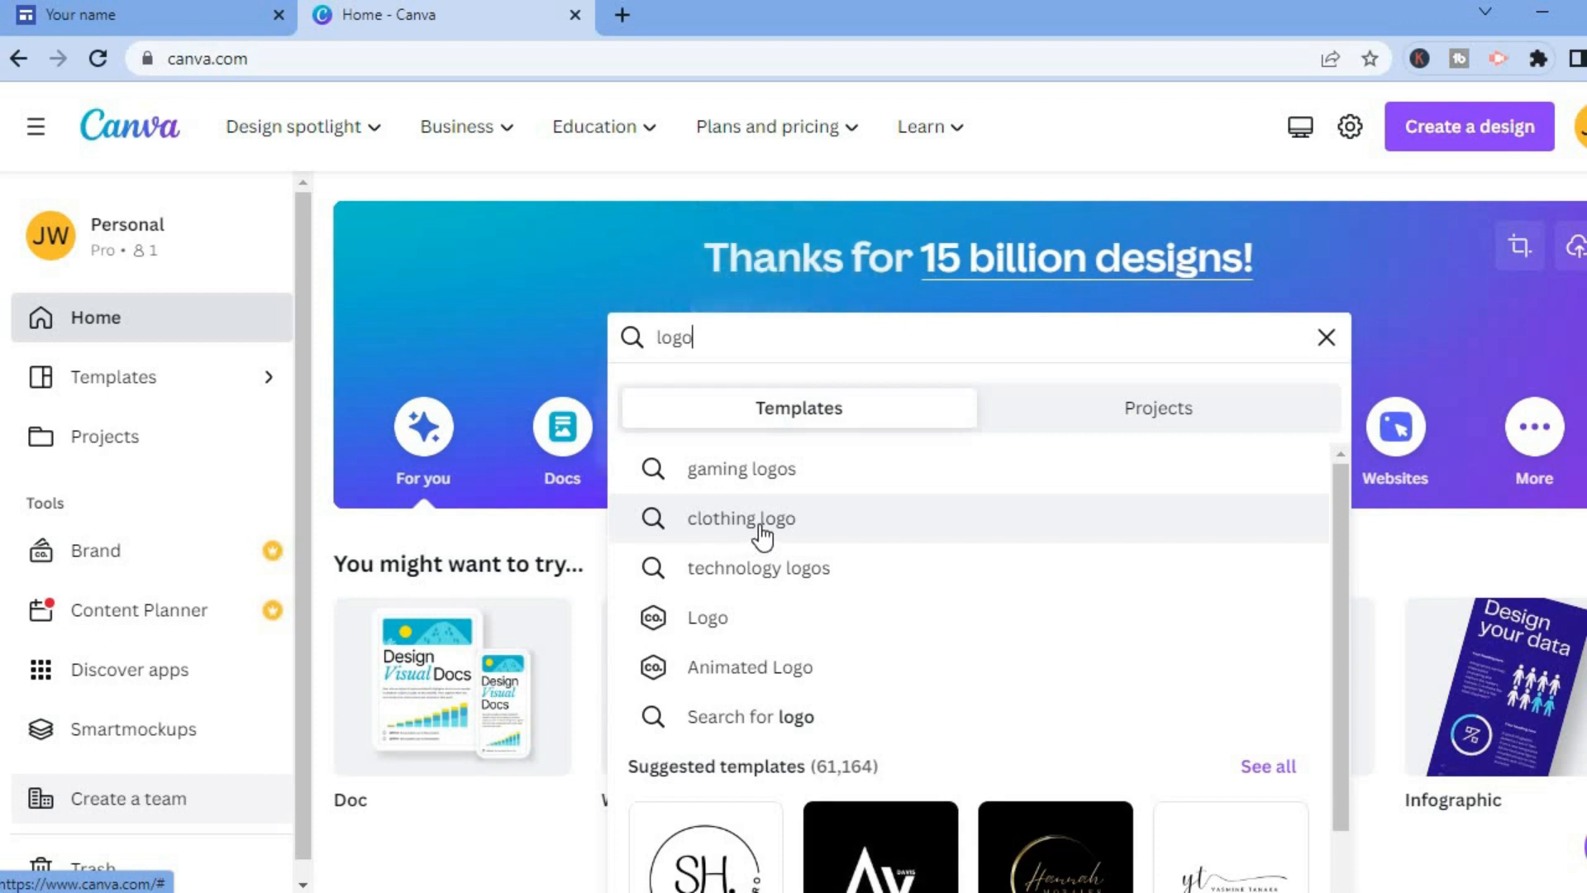
click(741, 518)
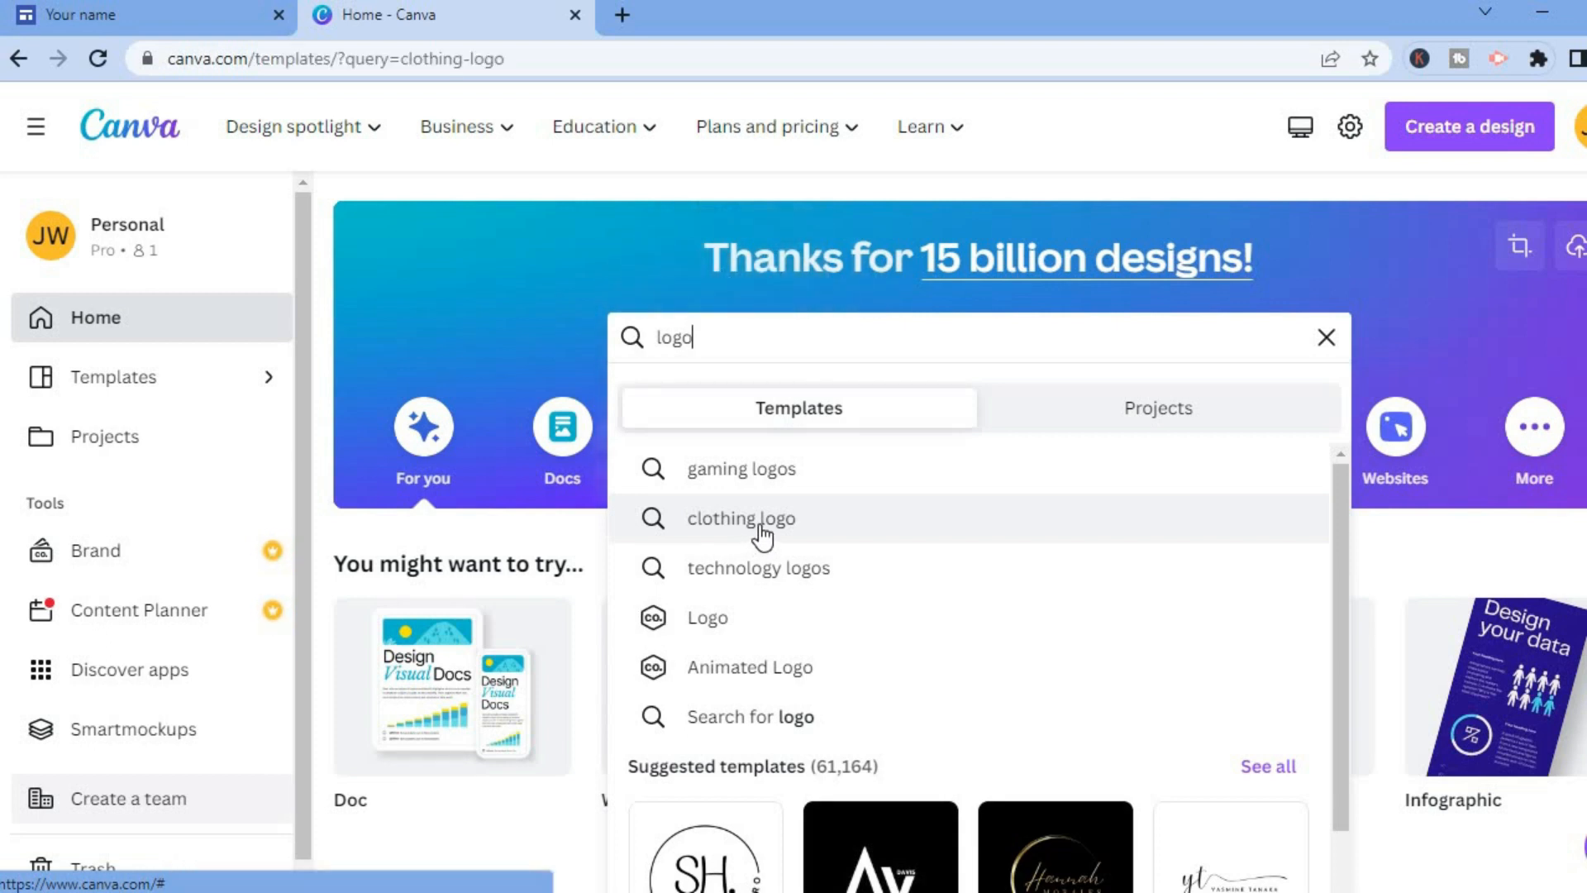
click(740, 518)
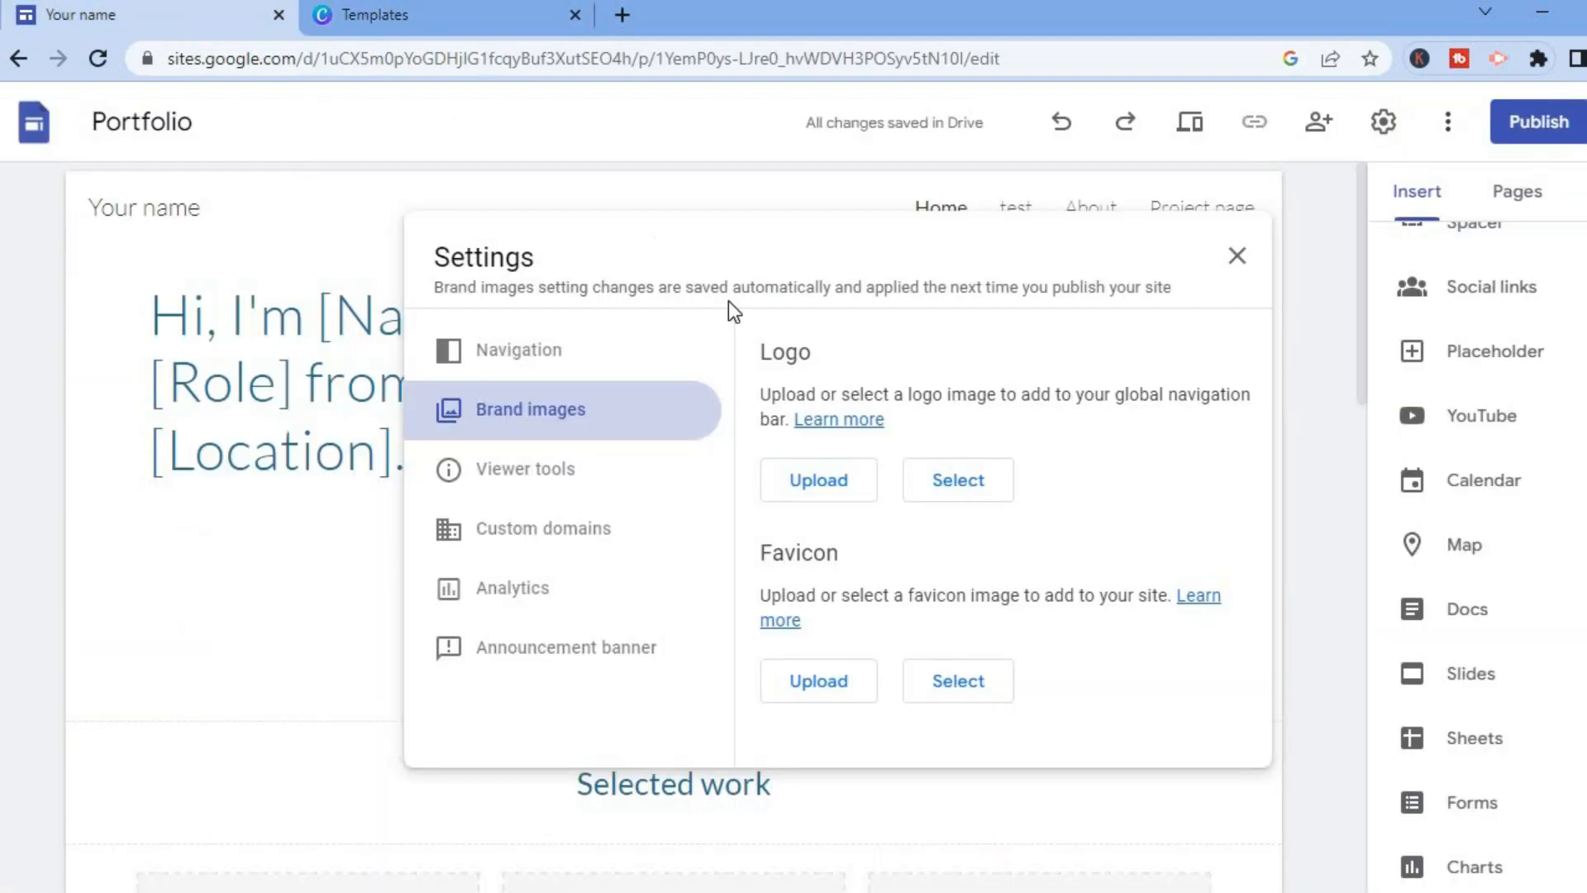
mouse_move(818, 479)
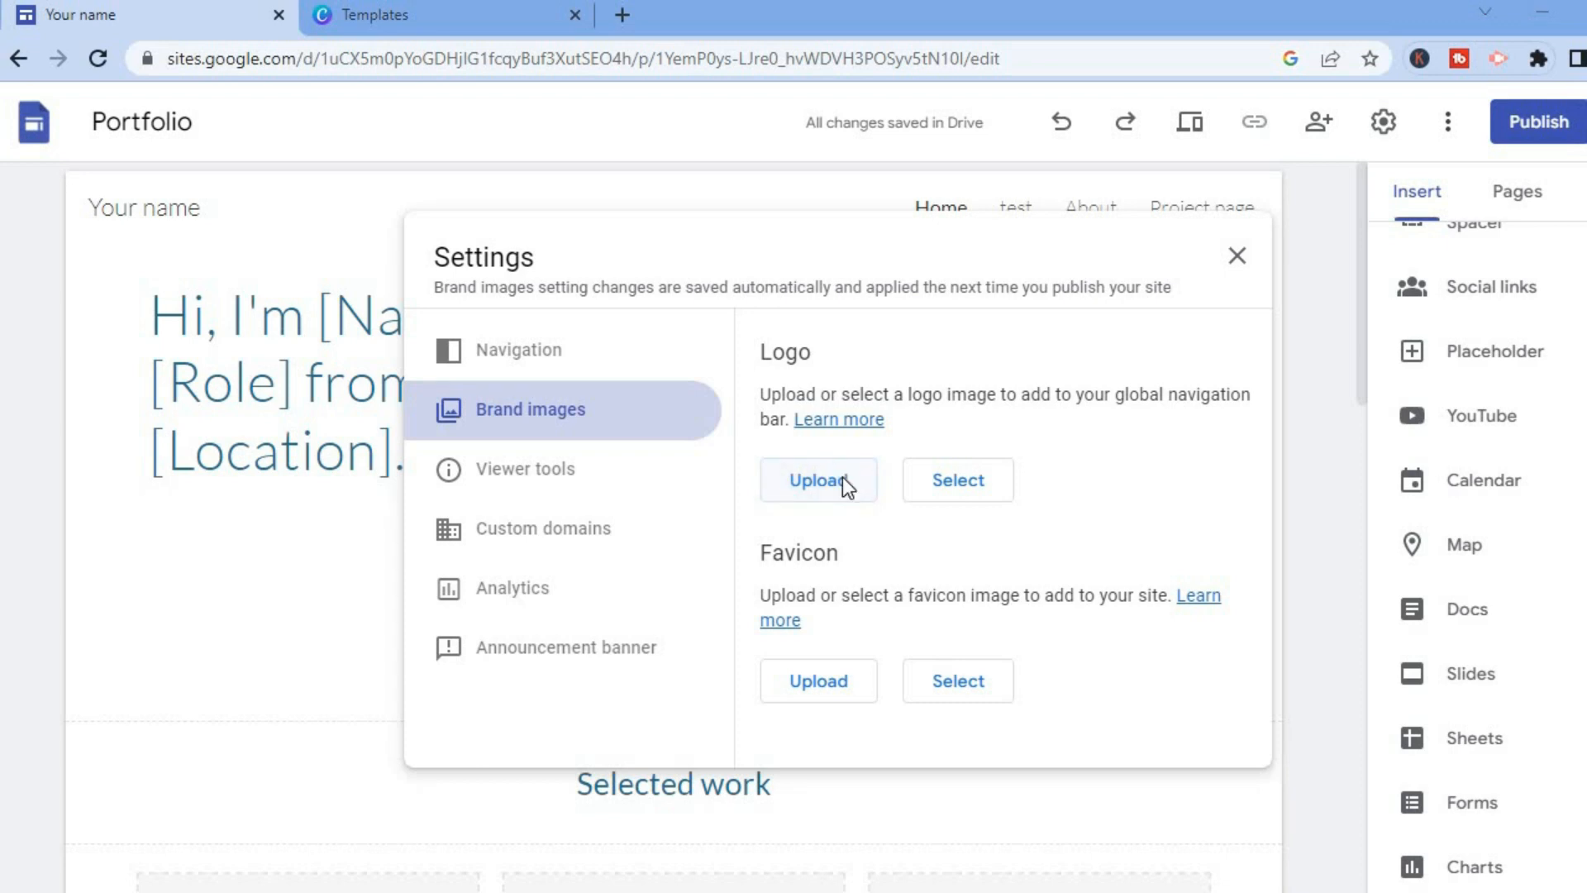
Step: Start a logo upload from the Brand images settings
click(817, 479)
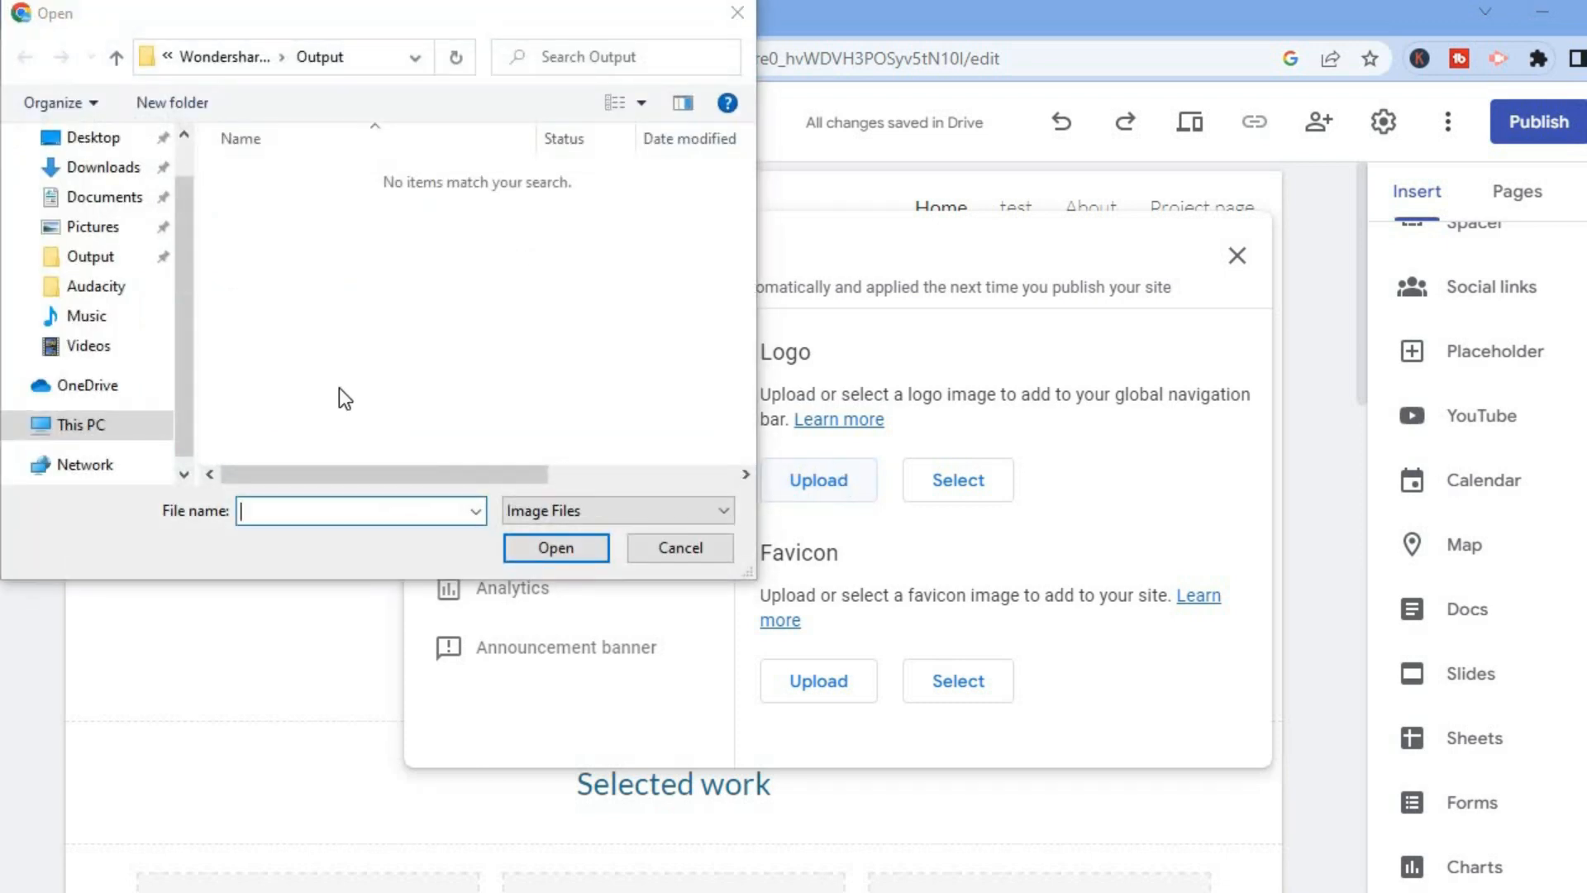
Step: Upload 'Top 5 Projectors Under $150 (1)' from Downloads as the logo
click(104, 167)
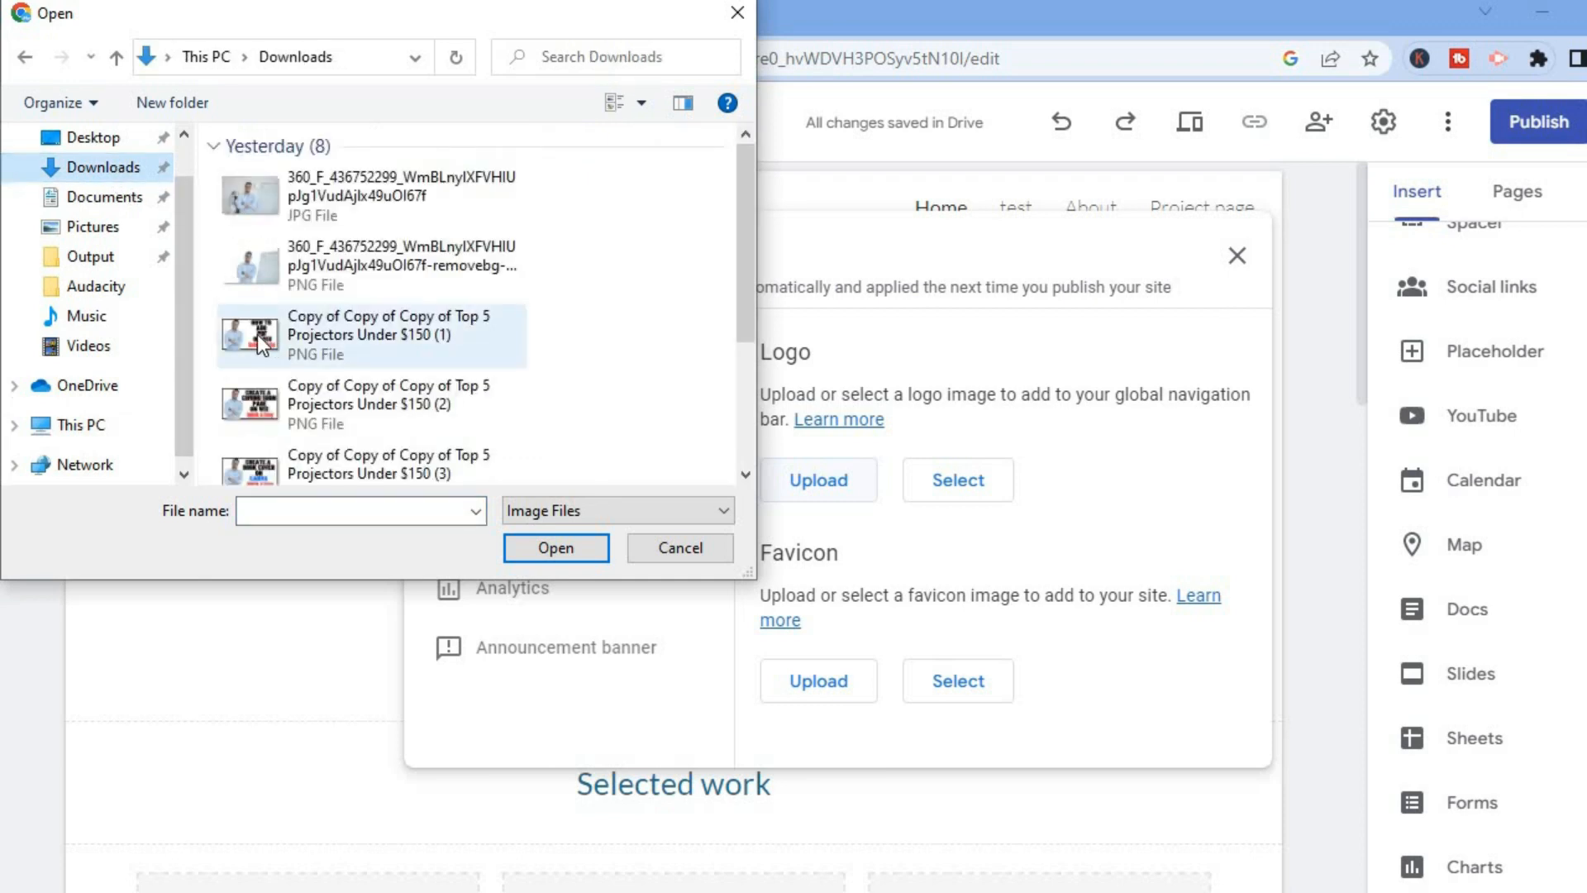
click(370, 335)
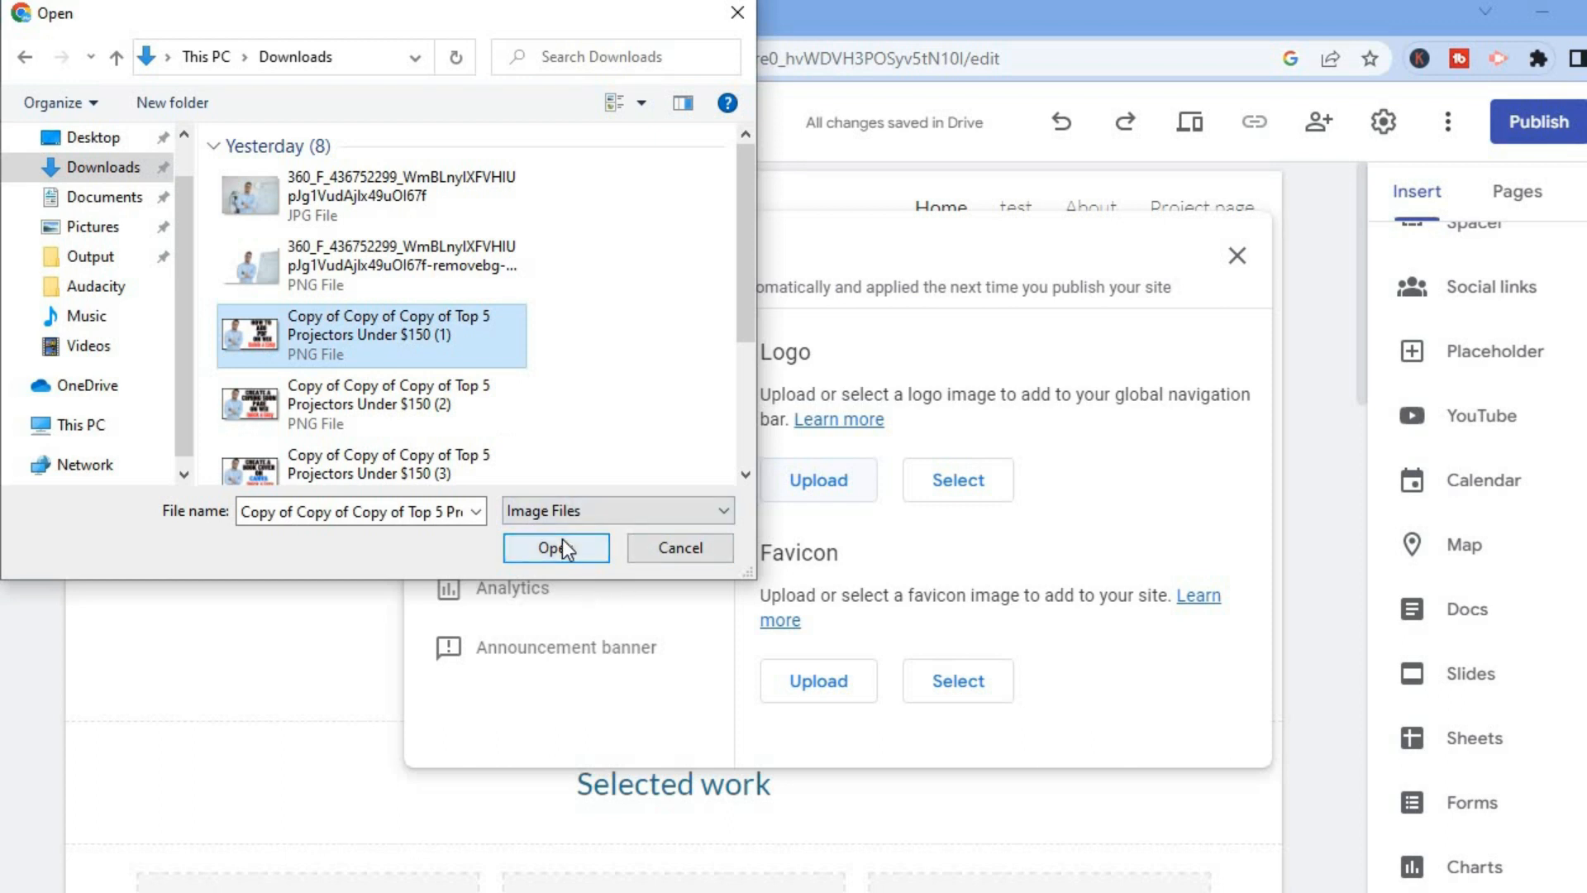
click(555, 548)
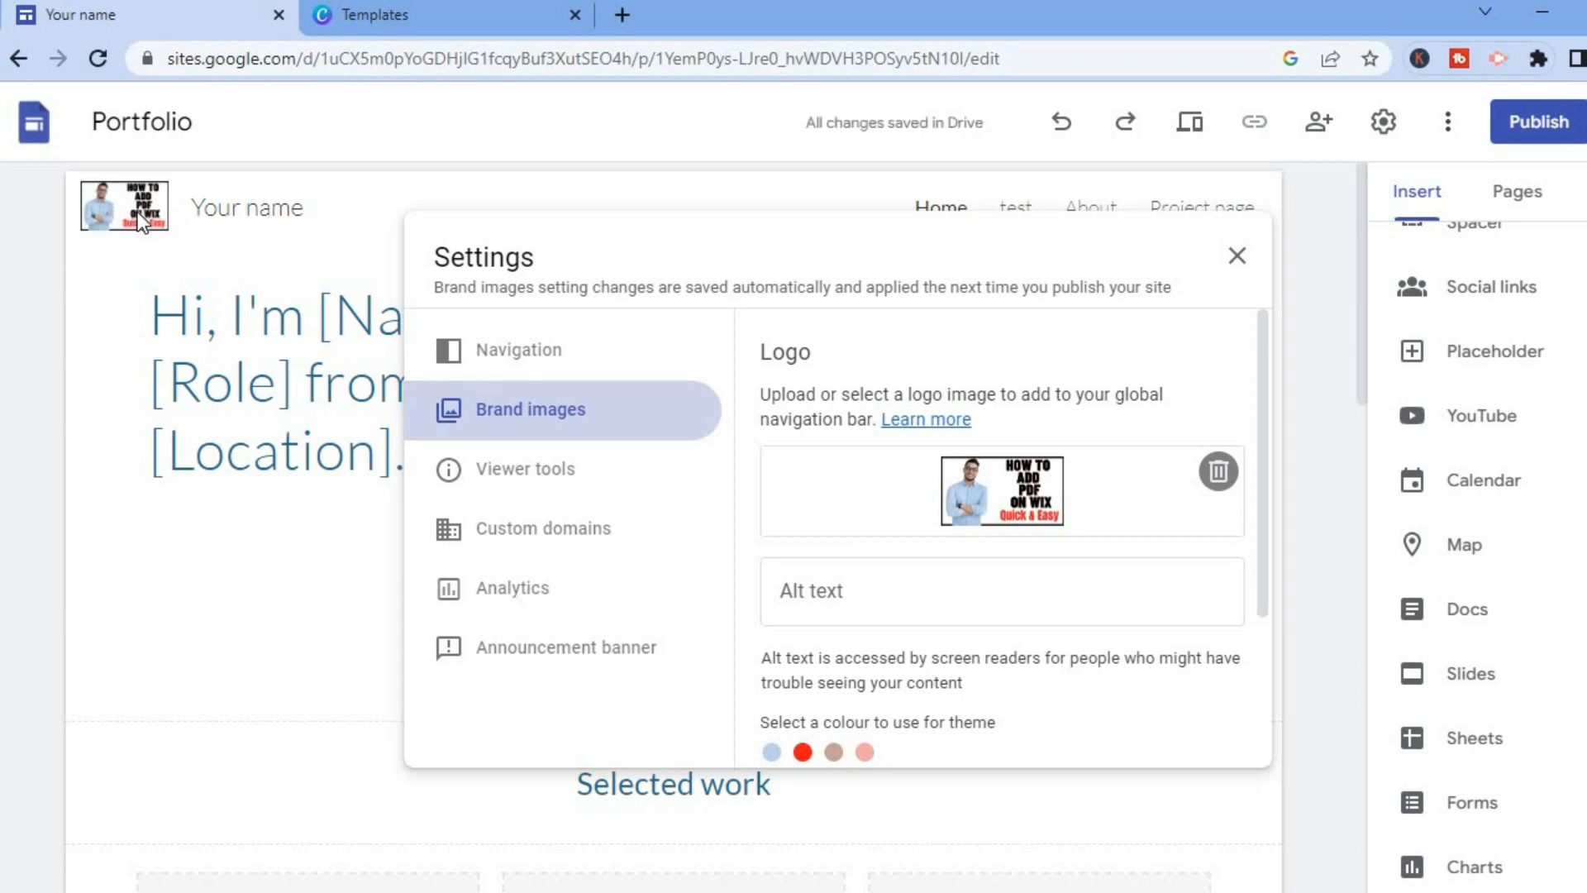
mouse_move(189, 248)
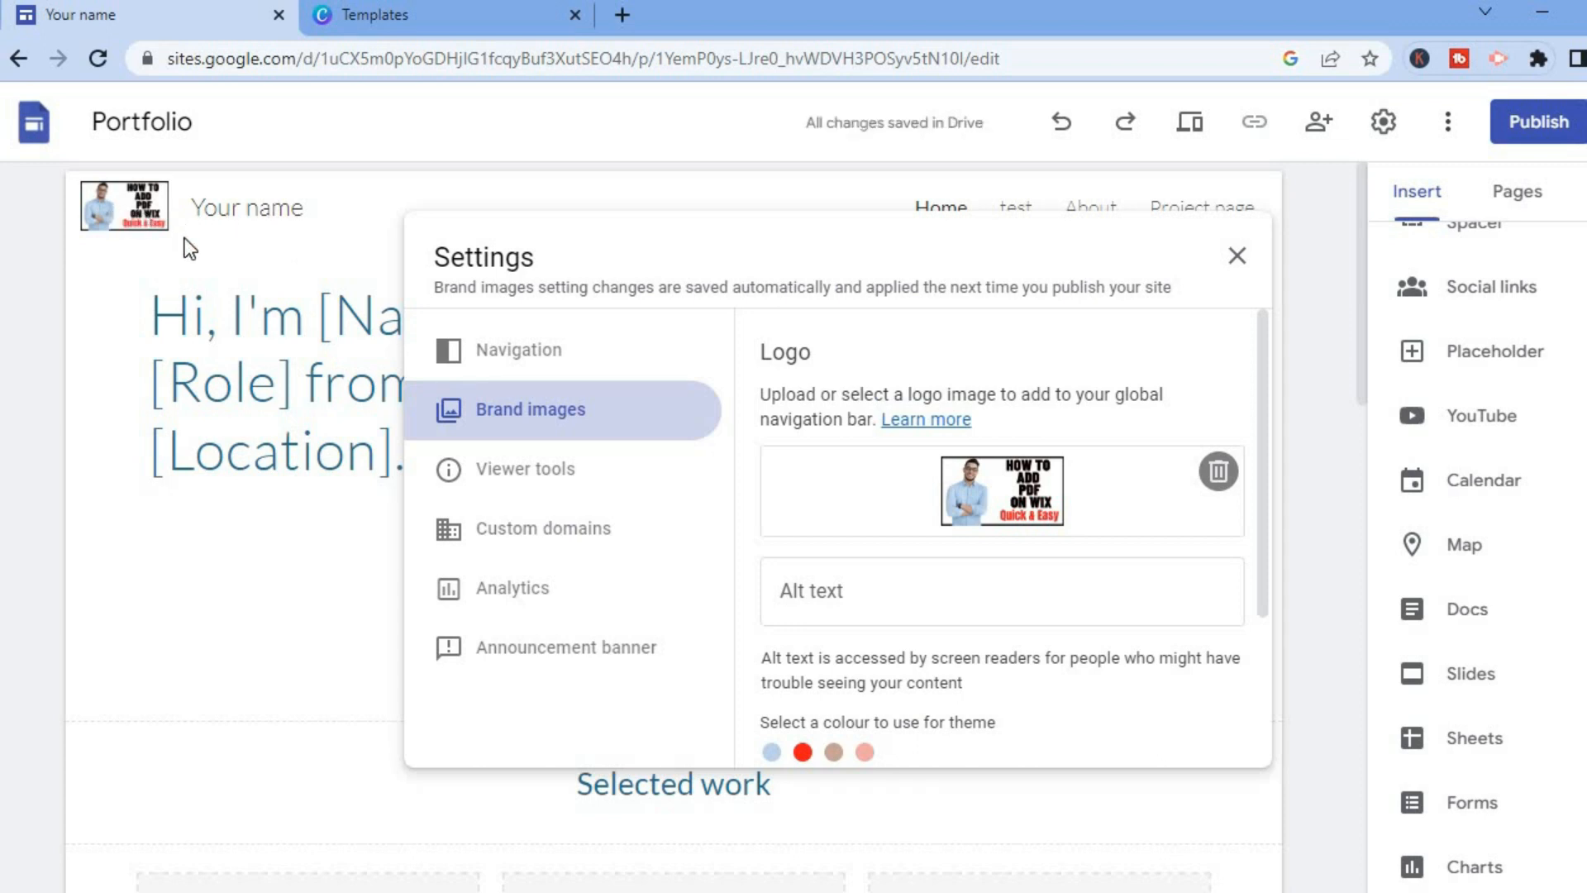